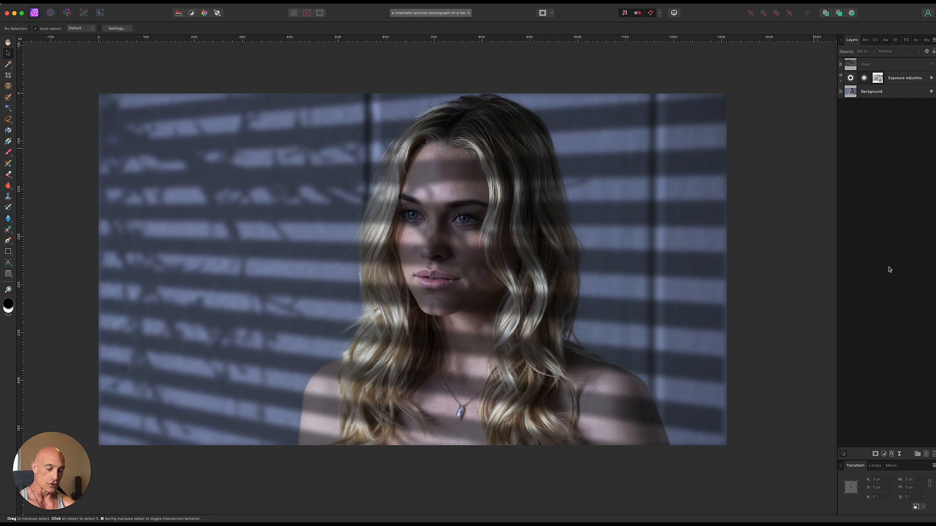
{"action": "mouse_move", "coordinate": [889, 269]}
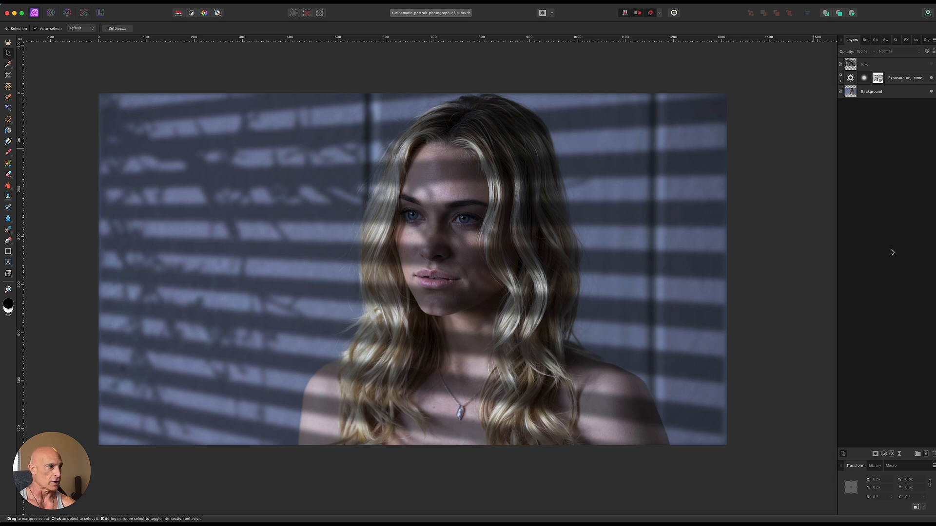
{"action": "mouse_move", "coordinate": [888, 263]}
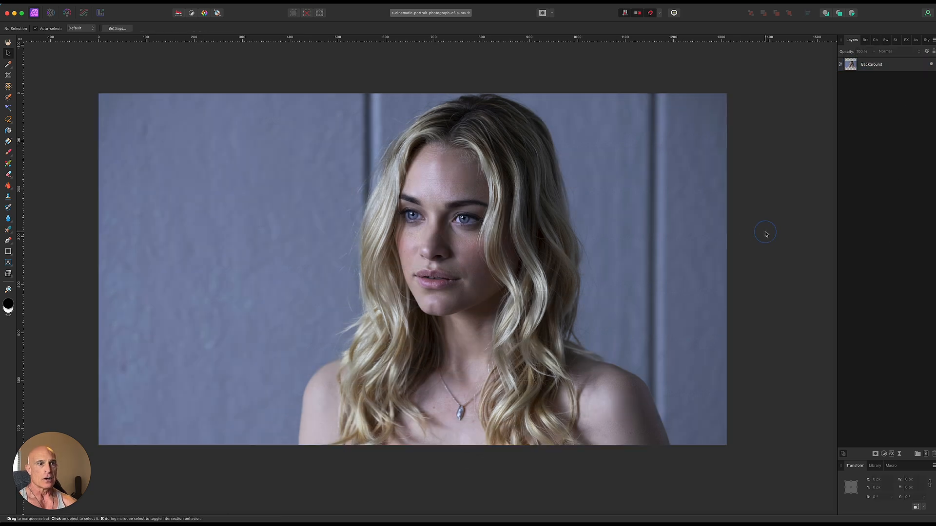
{"action": "mouse_move", "coordinate": [775, 247]}
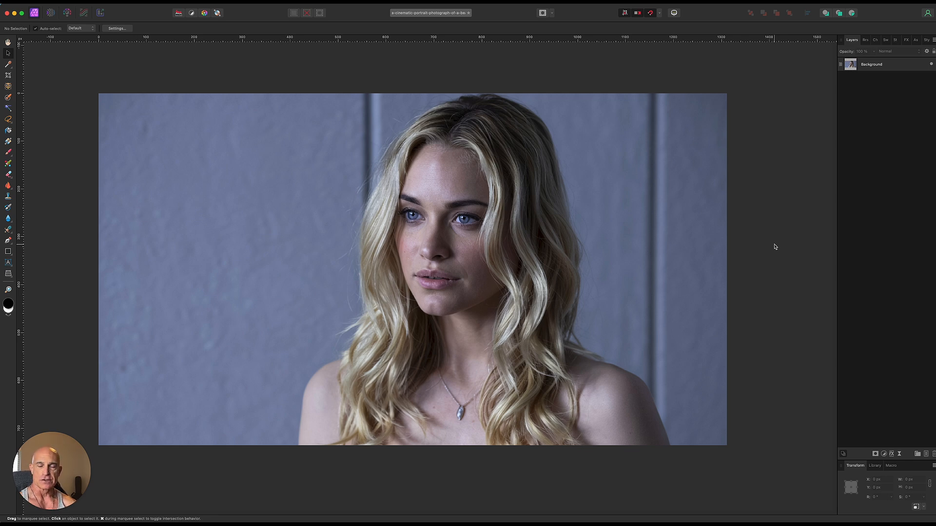
{"action": "mouse_move", "coordinate": [766, 262]}
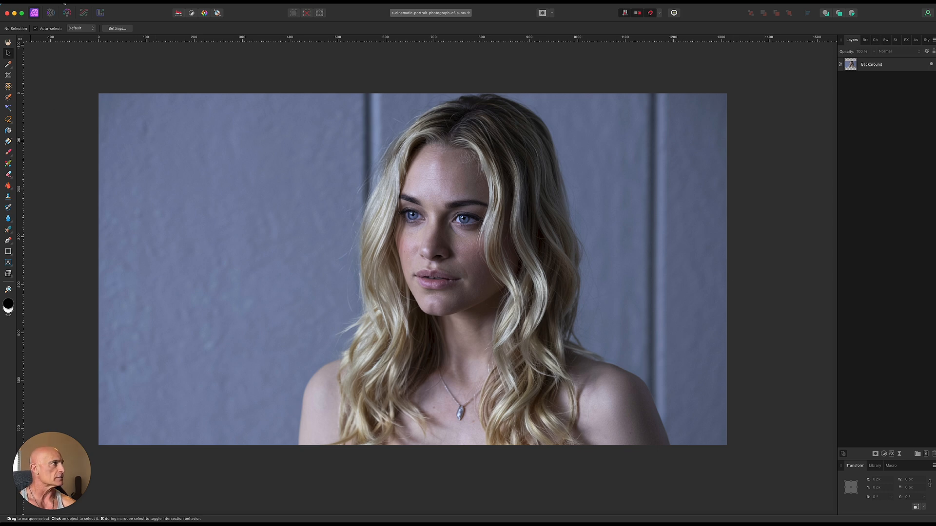
- Create a new blank FHD 1080p document (1920×1080) from the File menu
{"action": "left_click", "coordinate": [63, 8]}
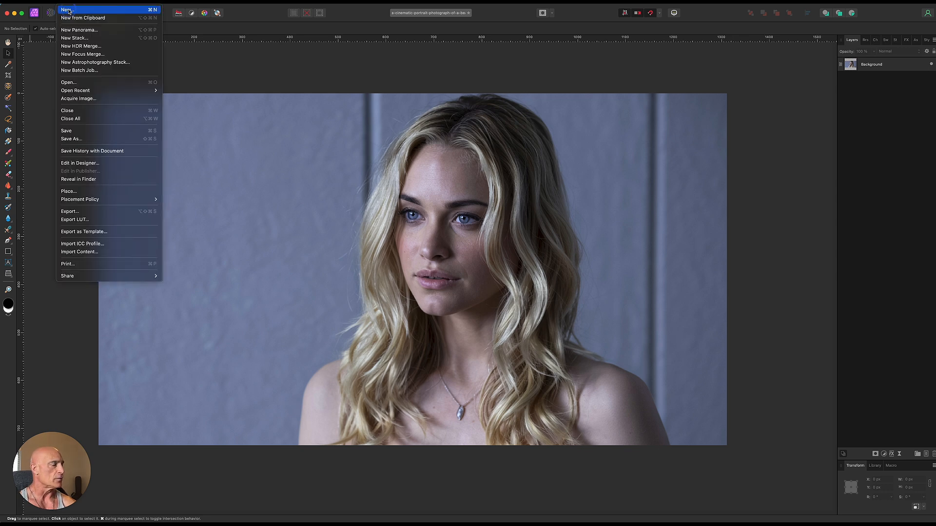
{"action": "left_click", "coordinate": [66, 10]}
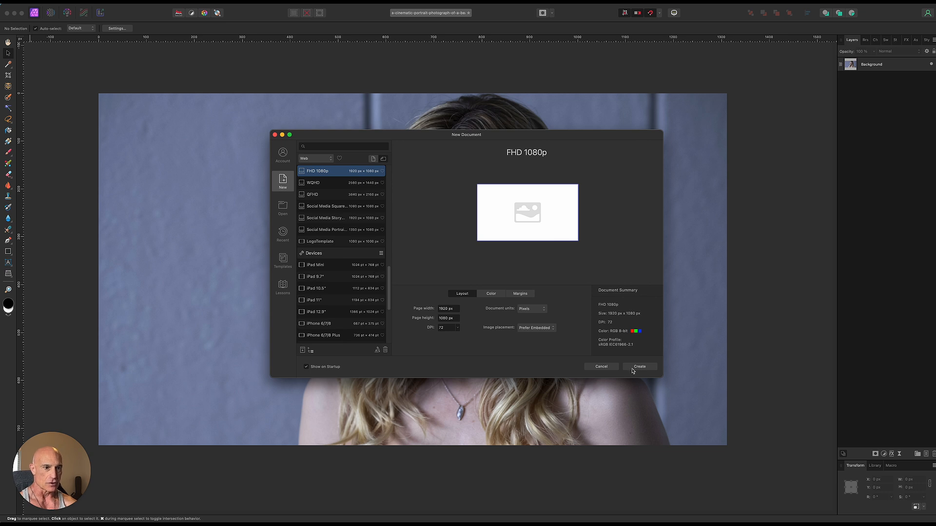
{"action": "left_click", "coordinate": [637, 366]}
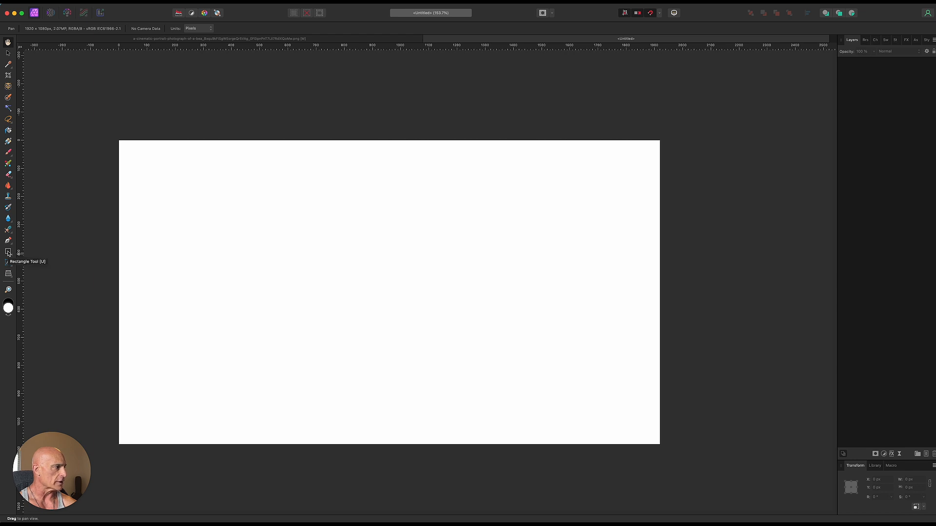
- Draw a thin black bar and duplicate it at 100 px spacing, -90°, 10 copies into horizontal stripes
{"action": "left_click", "coordinate": [9, 251]}
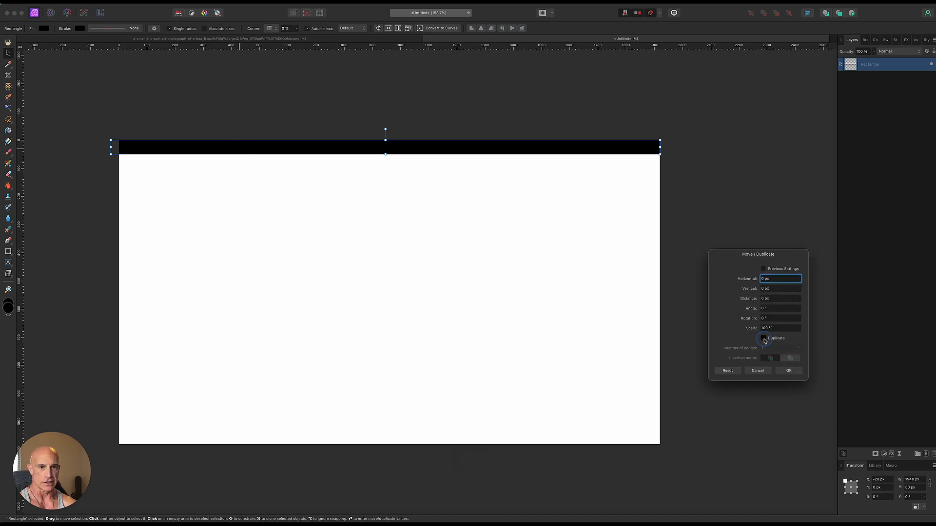
{"action": "left_click", "coordinate": [763, 338]}
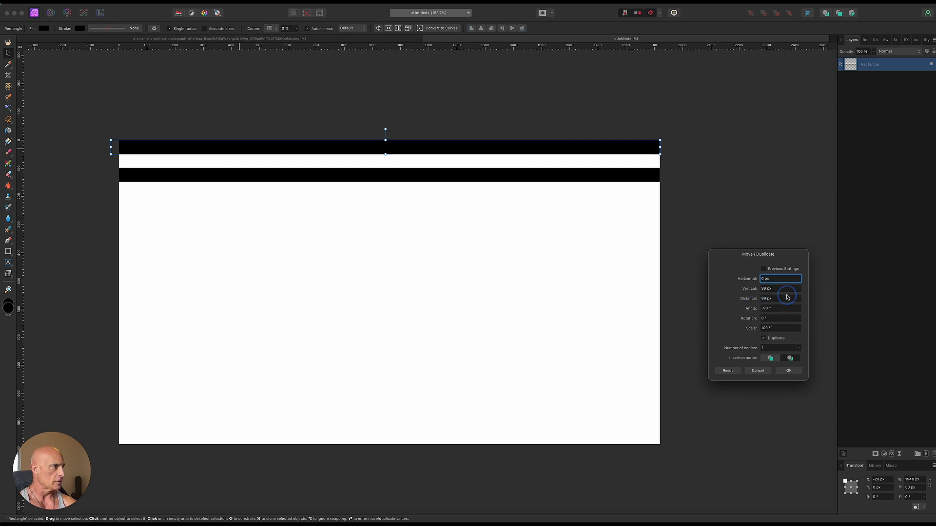
{"action": "left_click", "coordinate": [788, 298]}
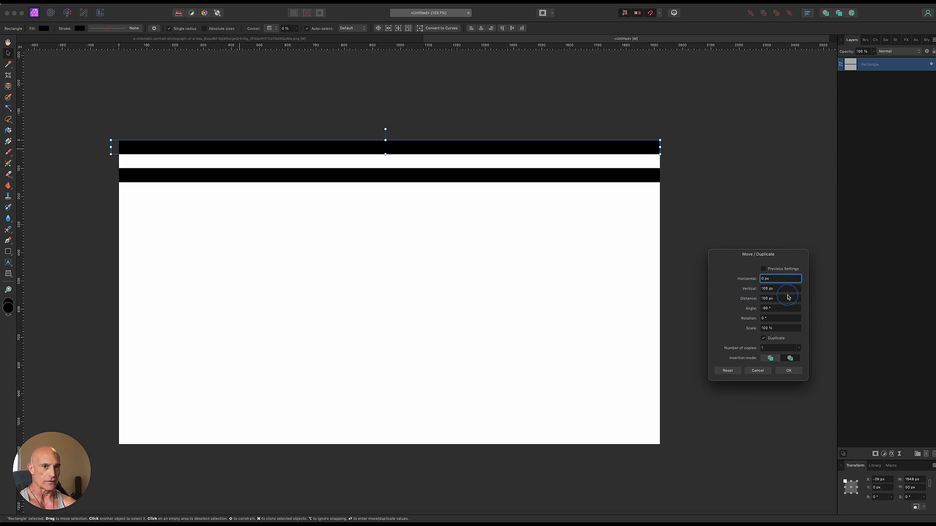
{"action": "mouse_move", "coordinate": [743, 351]}
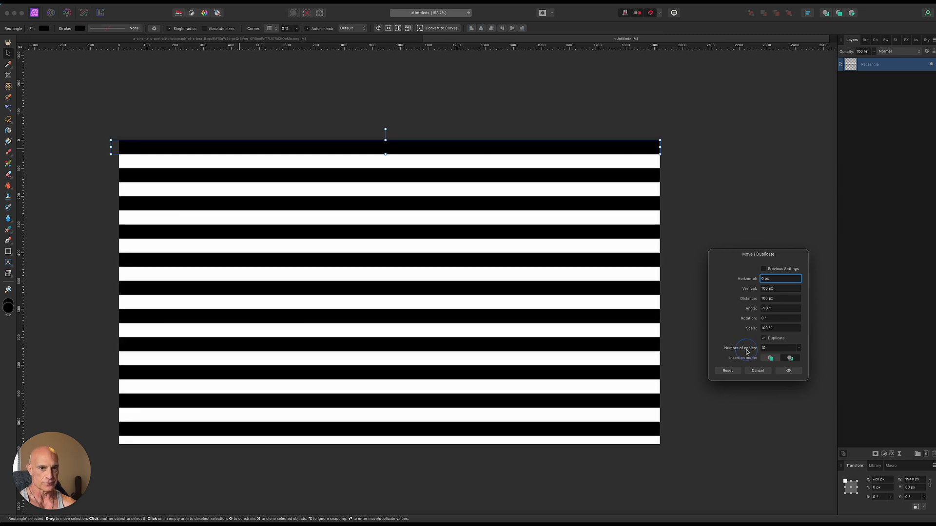
{"action": "left_click", "coordinate": [787, 370]}
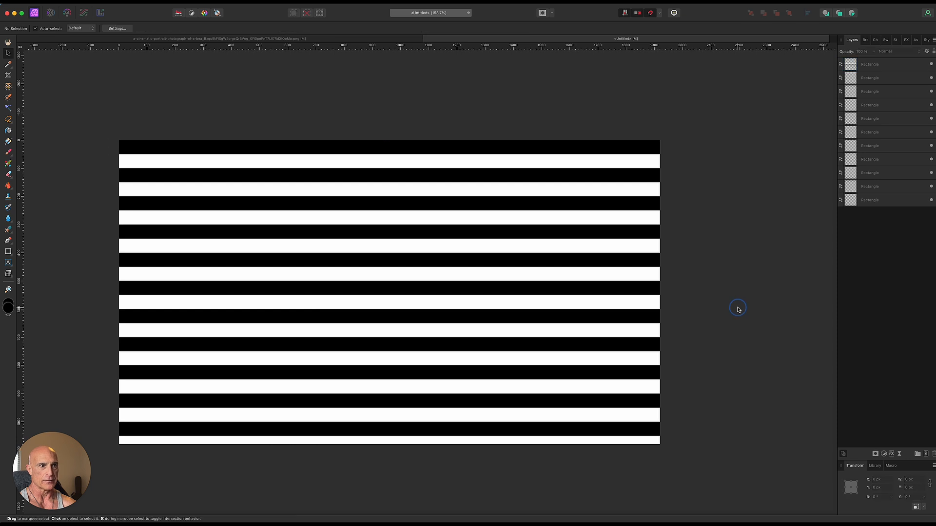
{"action": "mouse_move", "coordinate": [742, 310]}
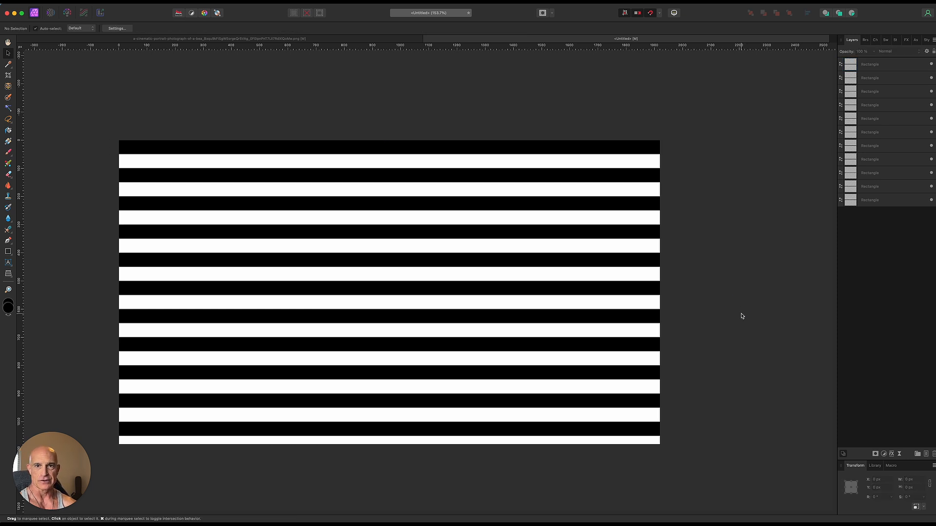
{"action": "mouse_move", "coordinate": [405, 215]}
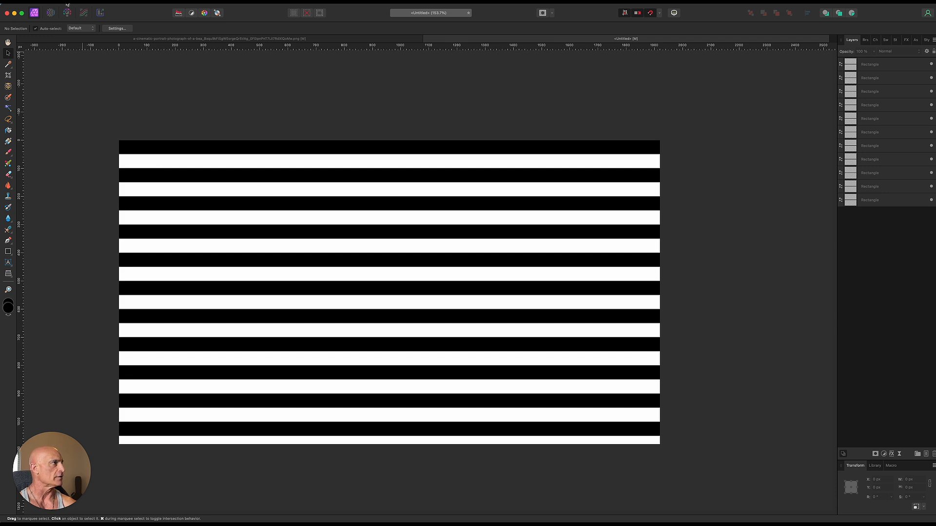
{"action": "mouse_move", "coordinate": [75, 187]}
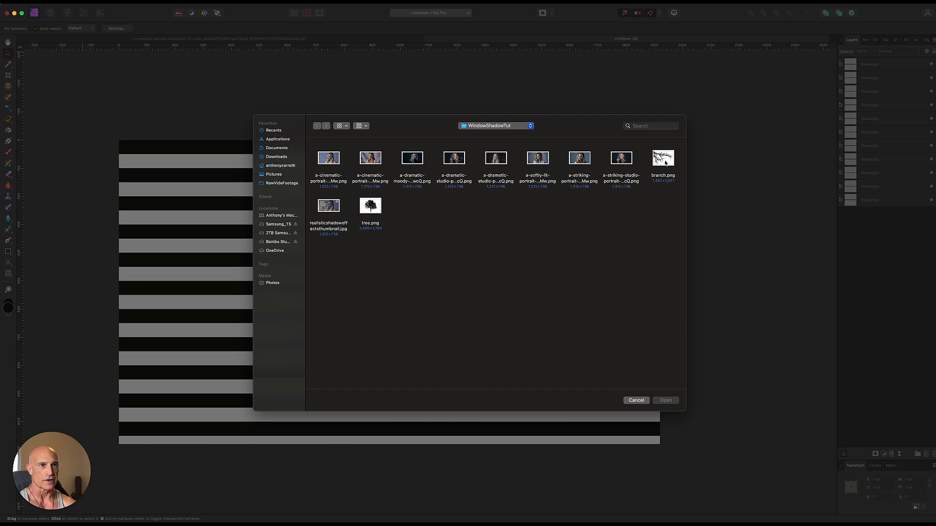
- Place branch.png as its own layer over the left part of the striped page
{"action": "left_click", "coordinate": [664, 401]}
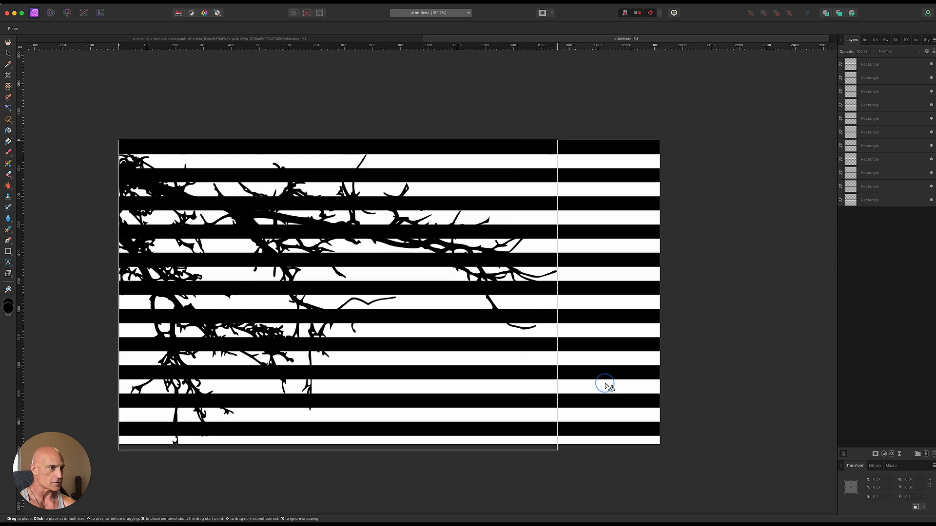
{"action": "left_click", "coordinate": [604, 384]}
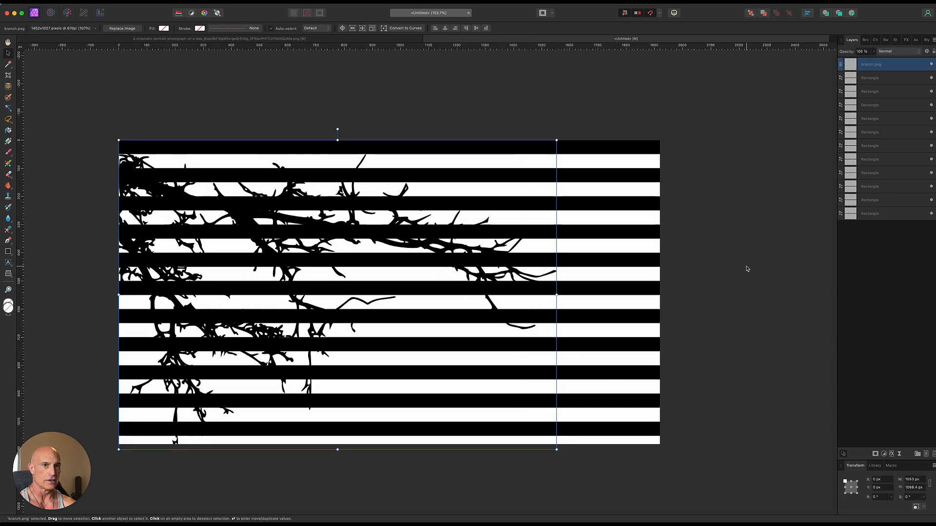
{"action": "right_click", "coordinate": [871, 65]}
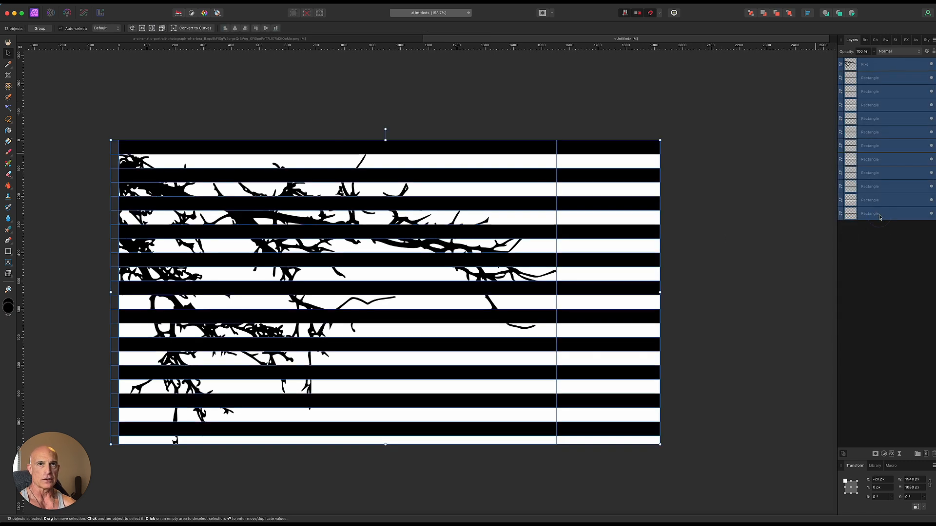
- Group the stripes and branch, rasterize the group to one pixel layer and copy it
{"action": "right_click", "coordinate": [878, 215]}
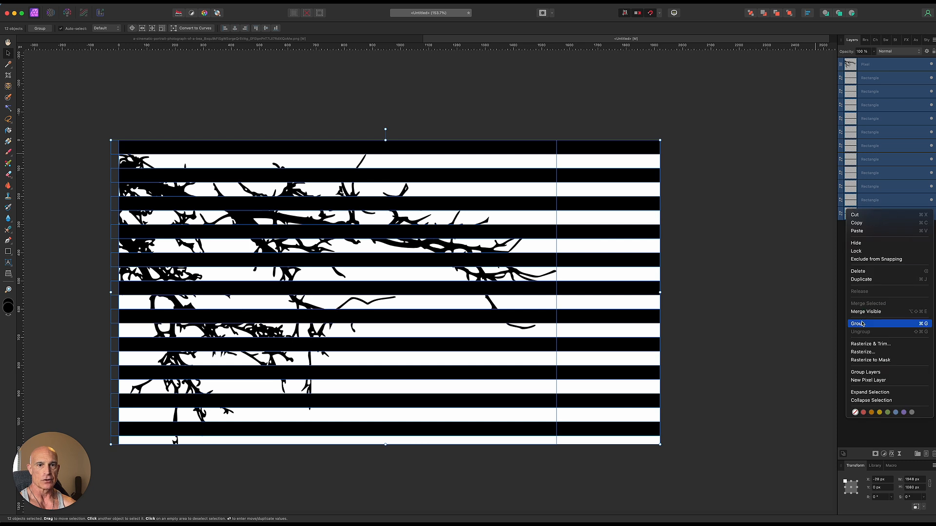
{"action": "left_click", "coordinate": [860, 323]}
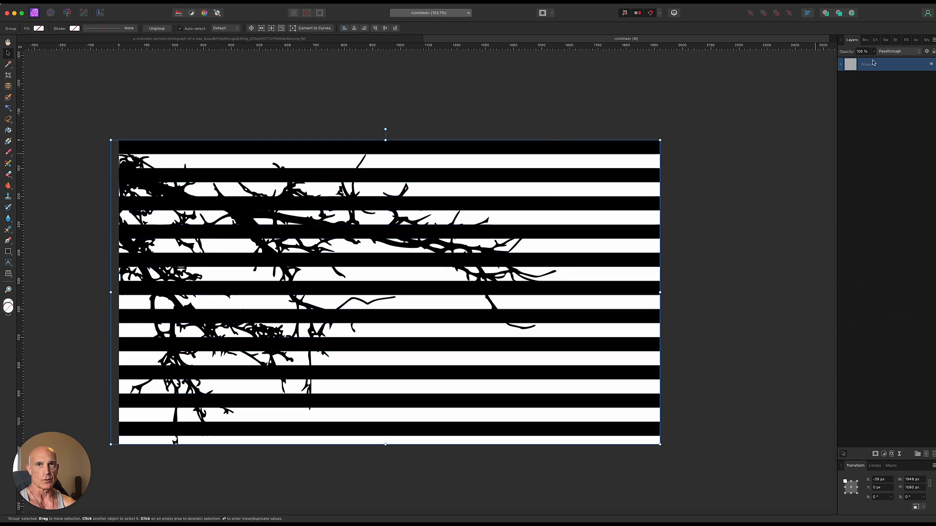
{"action": "right_click", "coordinate": [872, 64]}
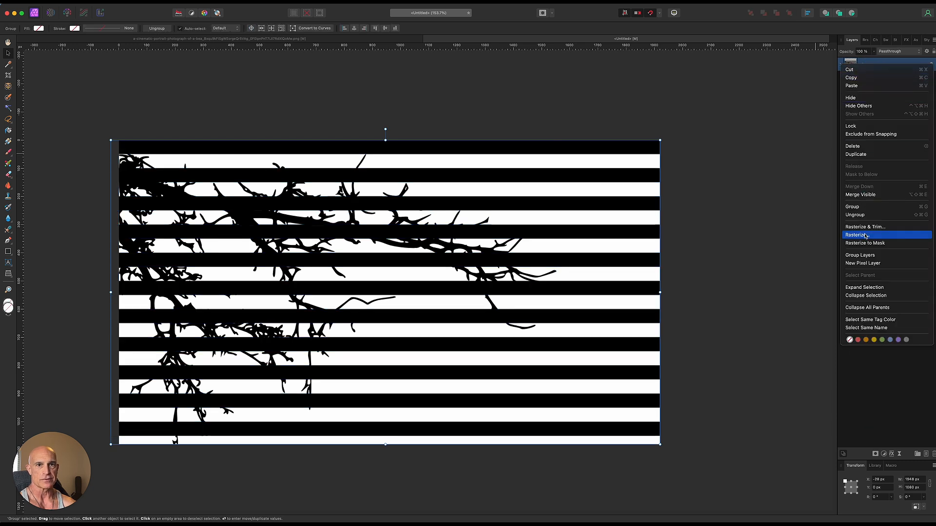
{"action": "left_click", "coordinate": [857, 235]}
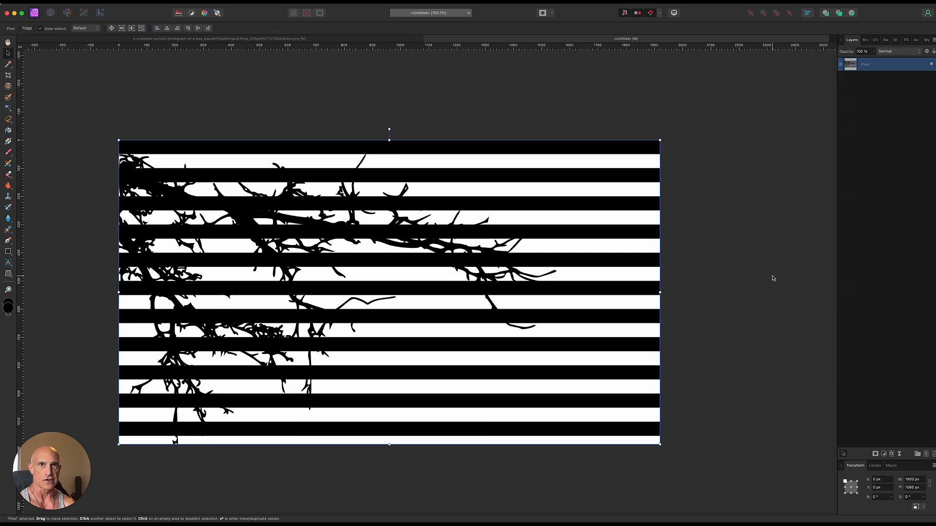
{"action": "key", "text": "cmd"}
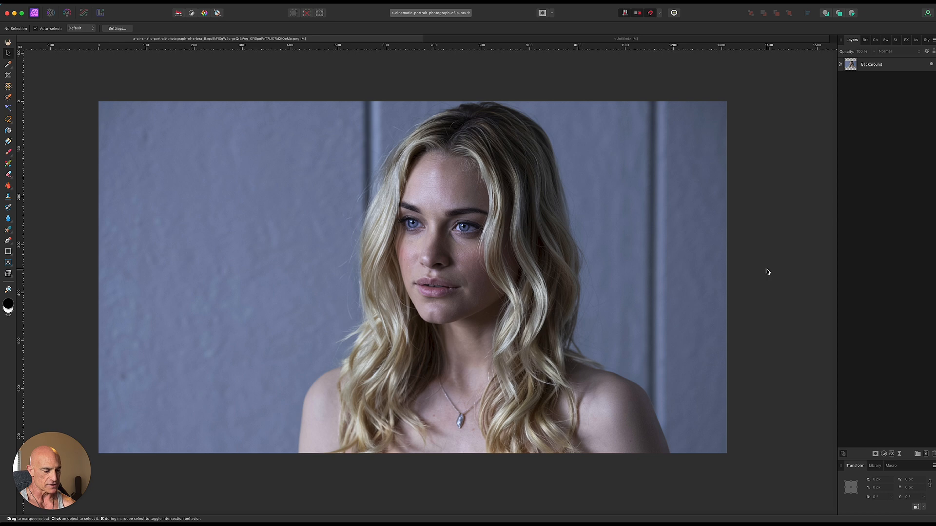
- Paste the pattern into the portrait and select the Background layer
{"action": "key", "text": "cmd+v"}
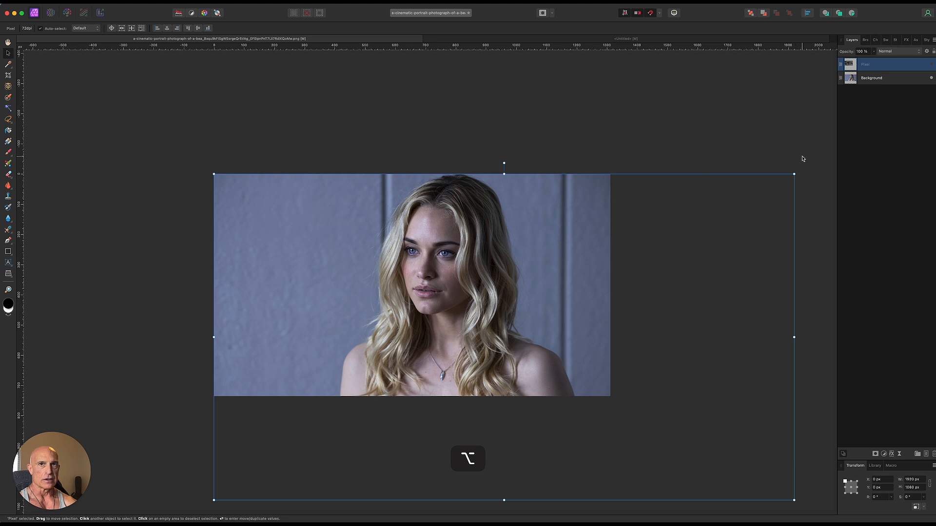
{"action": "left_click", "coordinate": [871, 78]}
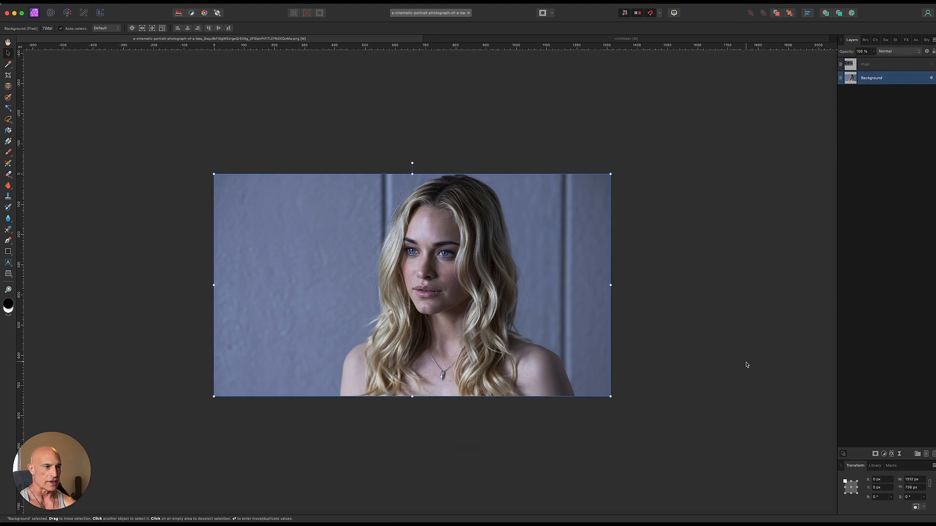
{"action": "mouse_move", "coordinate": [597, 362]}
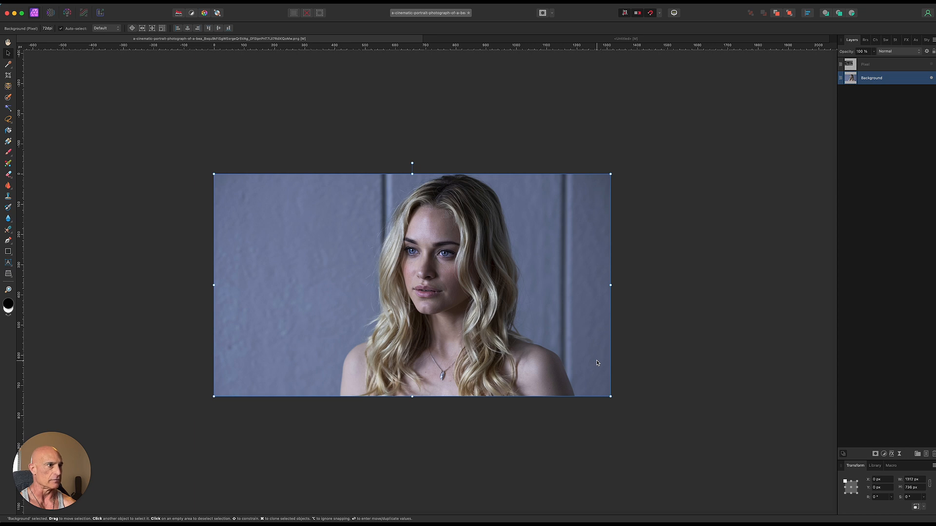
{"action": "mouse_move", "coordinate": [889, 453]}
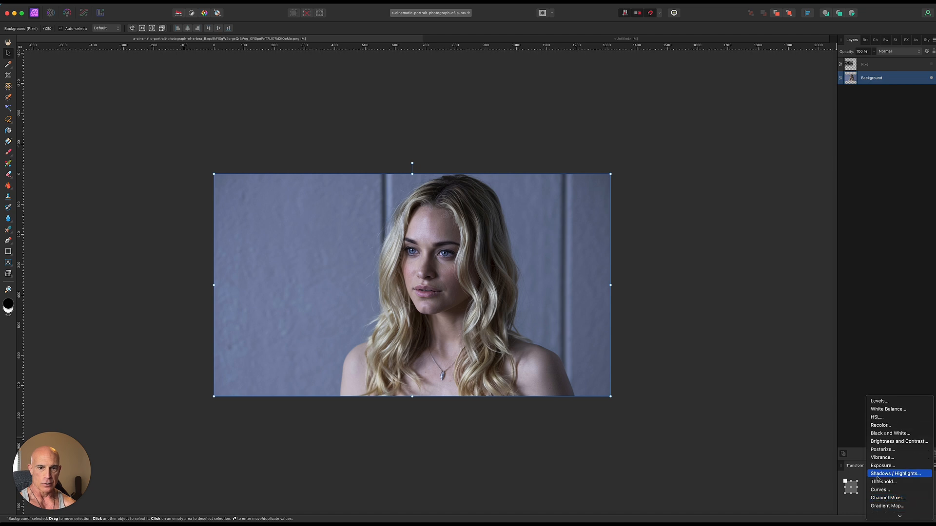
- Add an Exposure adjustment at about -2.7 to strongly darken the portrait
{"action": "left_click", "coordinate": [882, 466]}
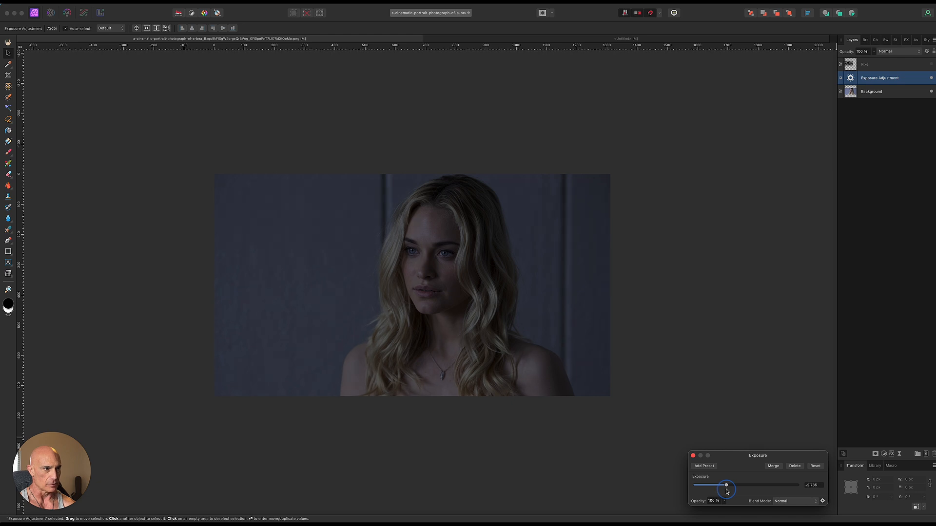
{"action": "mouse_move", "coordinate": [766, 504]}
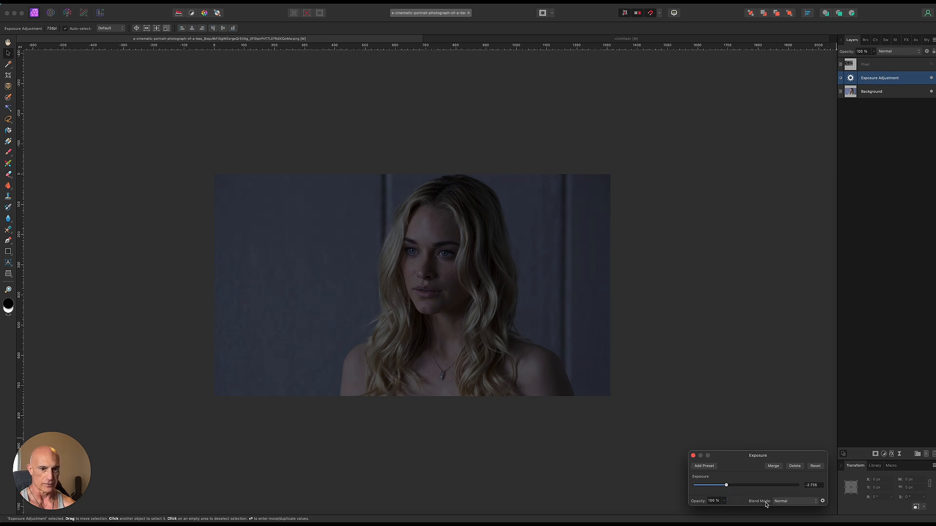
{"action": "left_click", "coordinate": [693, 455]}
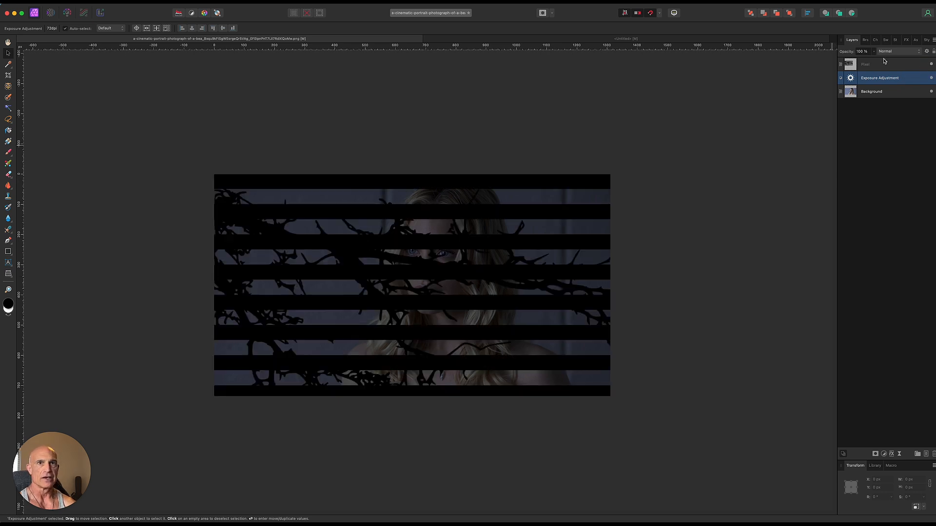
- Select the pasted branch-and-stripe Pixel layer for editing
{"action": "left_click", "coordinate": [883, 64]}
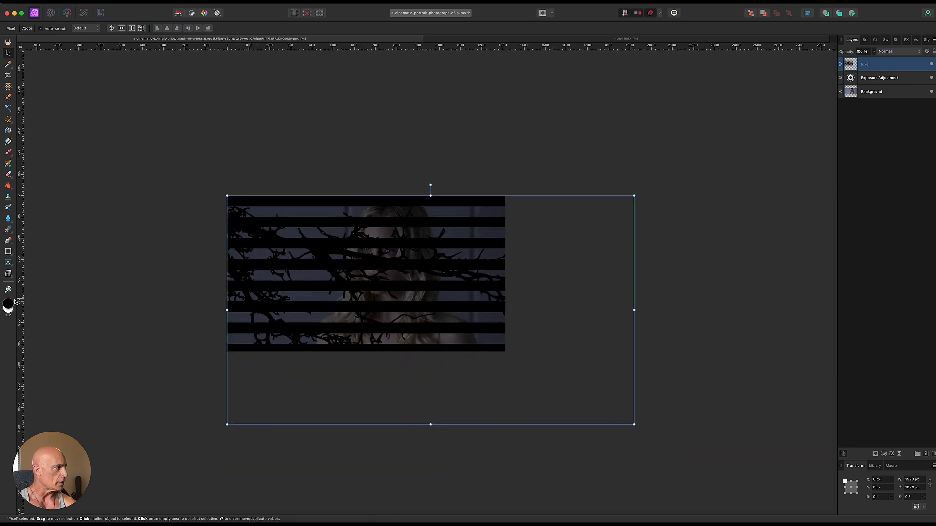
{"action": "mouse_move", "coordinate": [326, 277]}
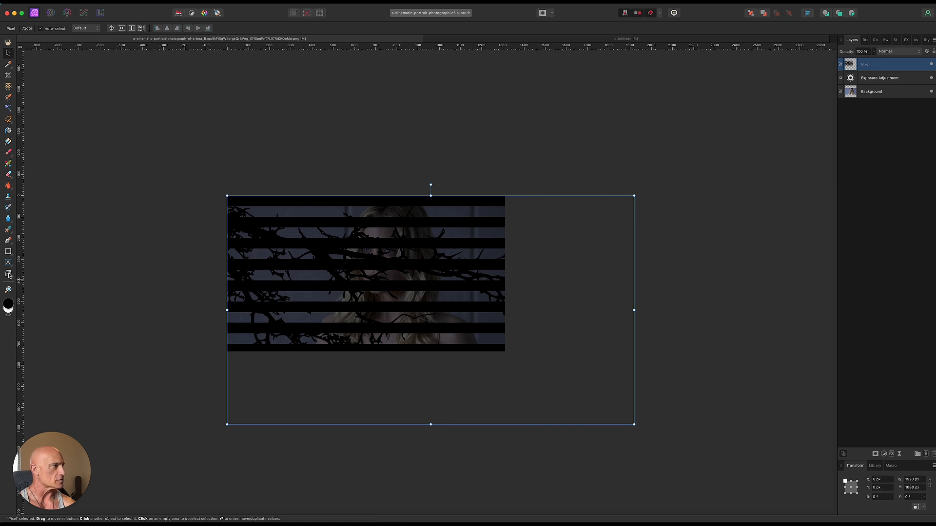
{"action": "mouse_move", "coordinate": [8, 275]}
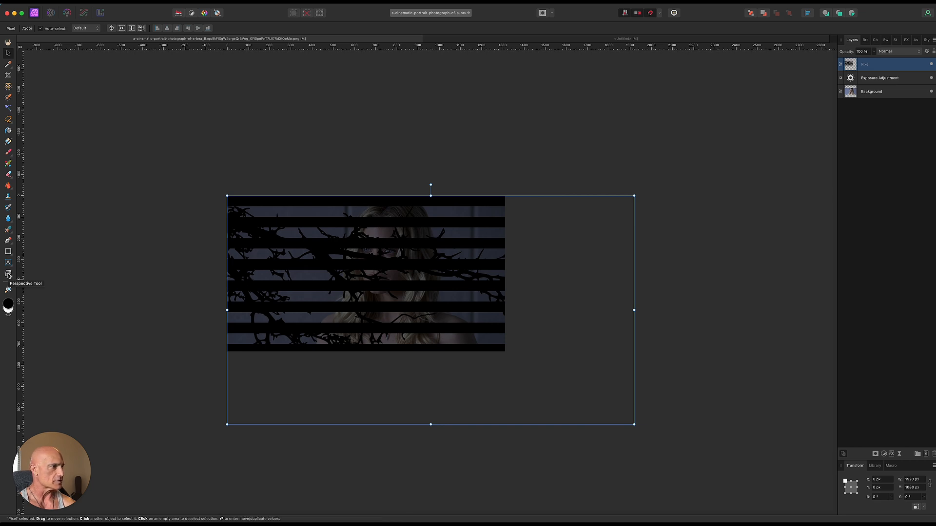
- Apply a perspective distortion so the stripe shadows slant diagonally across the portrait
{"action": "left_click", "coordinate": [8, 273]}
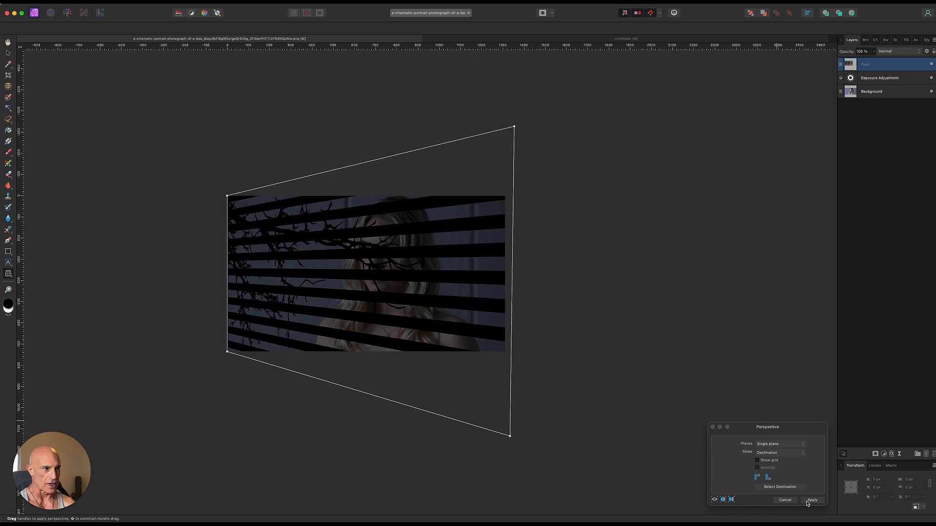
{"action": "left_click", "coordinate": [812, 500]}
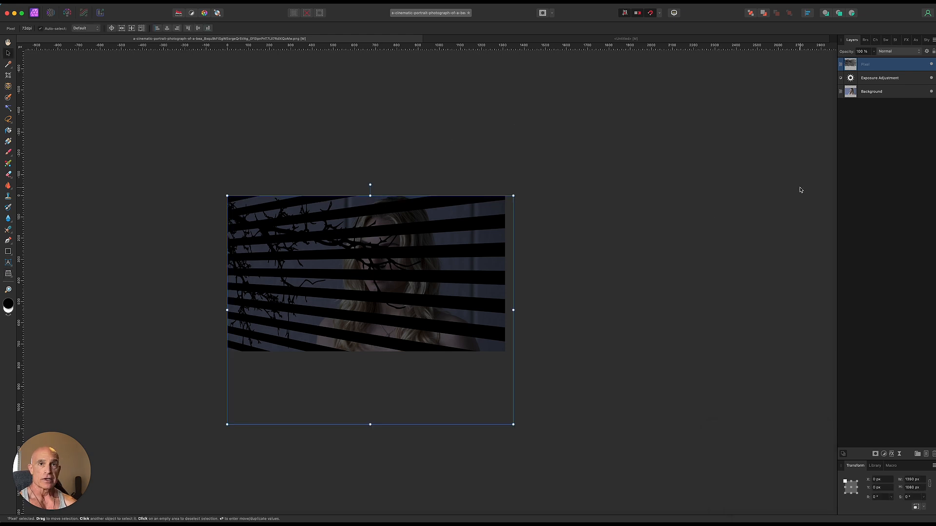
{"action": "mouse_move", "coordinate": [845, 108]}
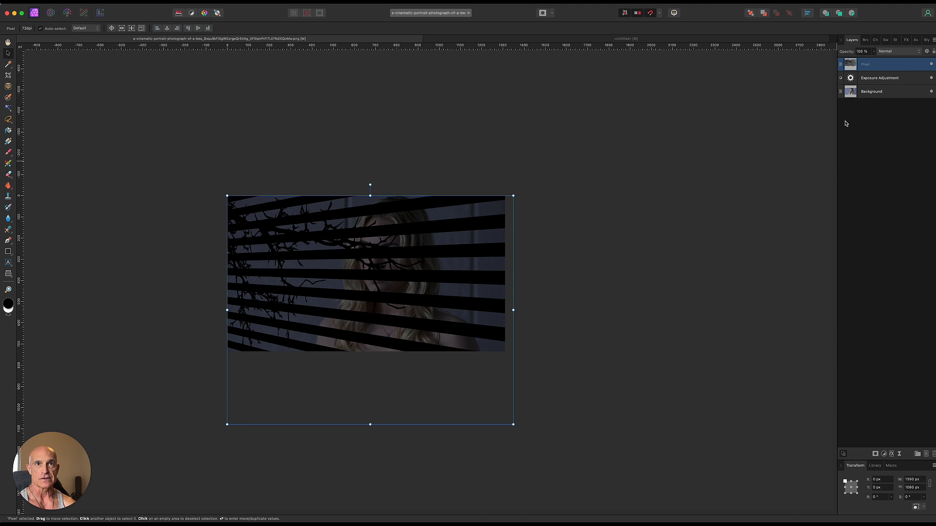
- Add a nested mask to the Exposure adjustment and load the Pixel layer's shapes as a selection
{"action": "left_click", "coordinate": [879, 78]}
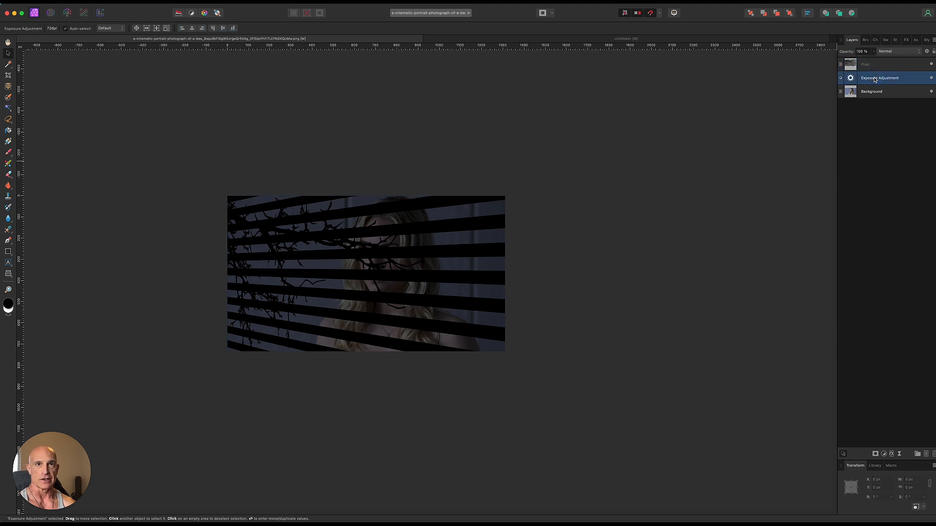
{"action": "mouse_move", "coordinate": [875, 441]}
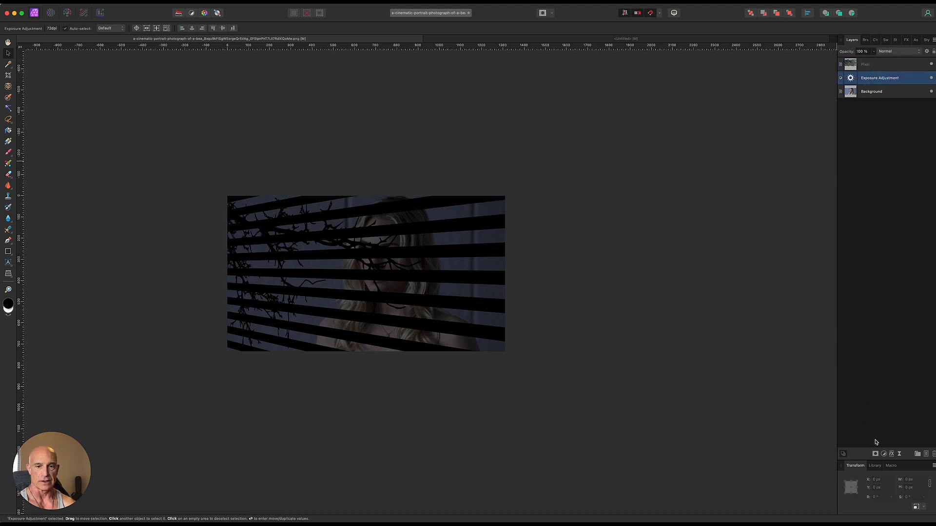
{"action": "left_click", "coordinate": [865, 78]}
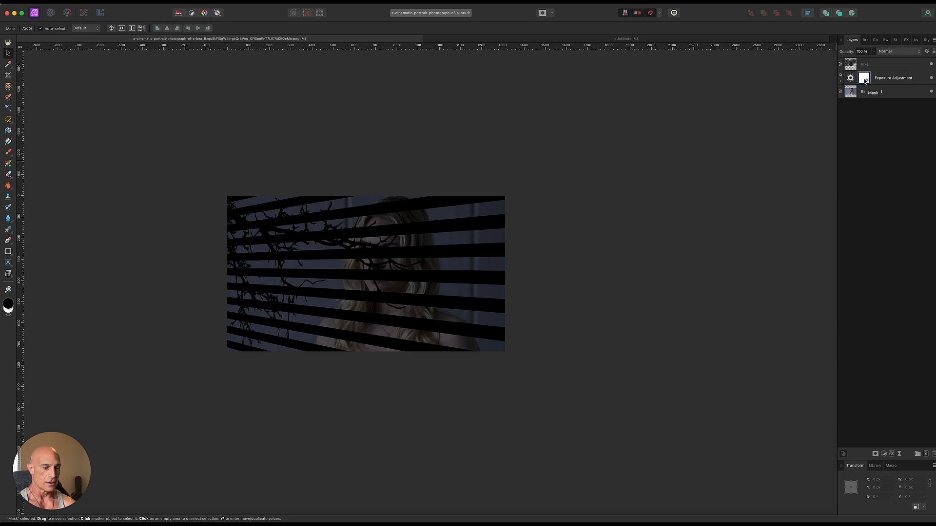
{"action": "left_click", "coordinate": [866, 64]}
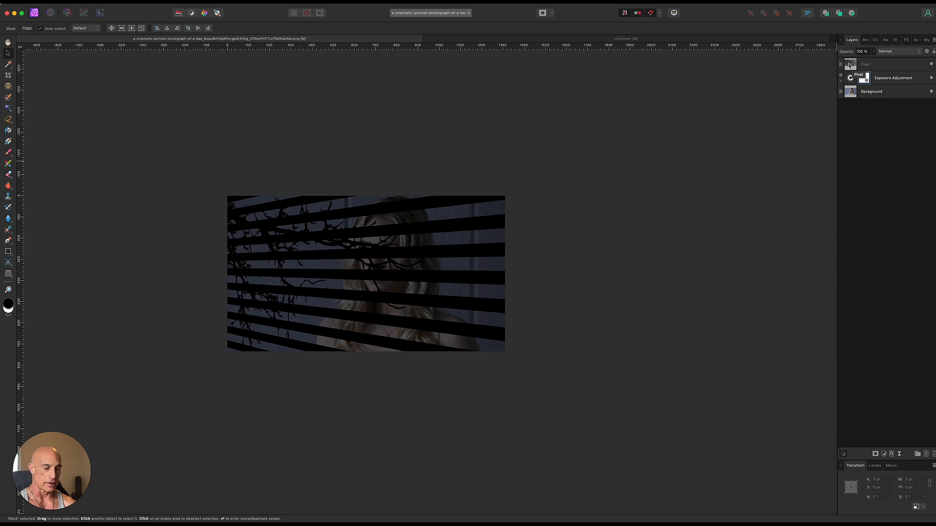
{"action": "left_click", "coordinate": [863, 64]}
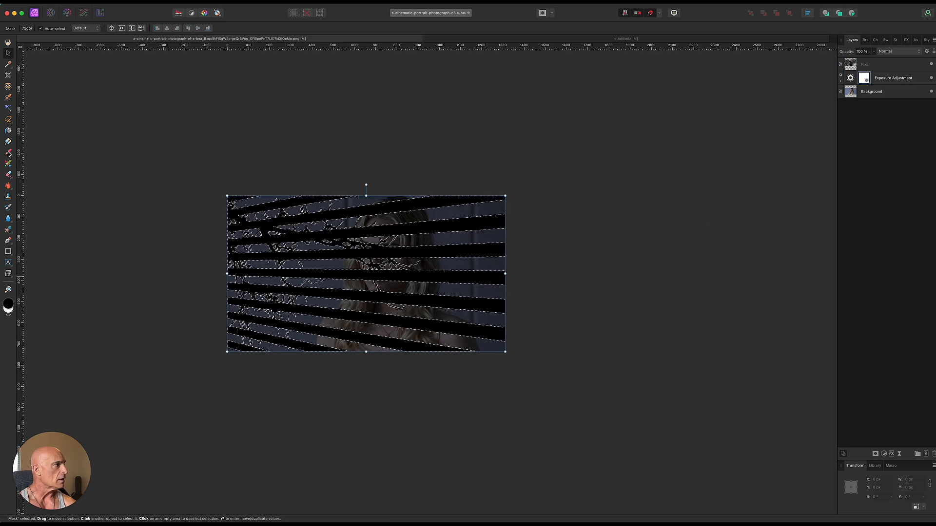
- Paint the shadow selection into the Exposure mask with the Paint Brush, then deselect (Cmd+D)
{"action": "left_click", "coordinate": [9, 154]}
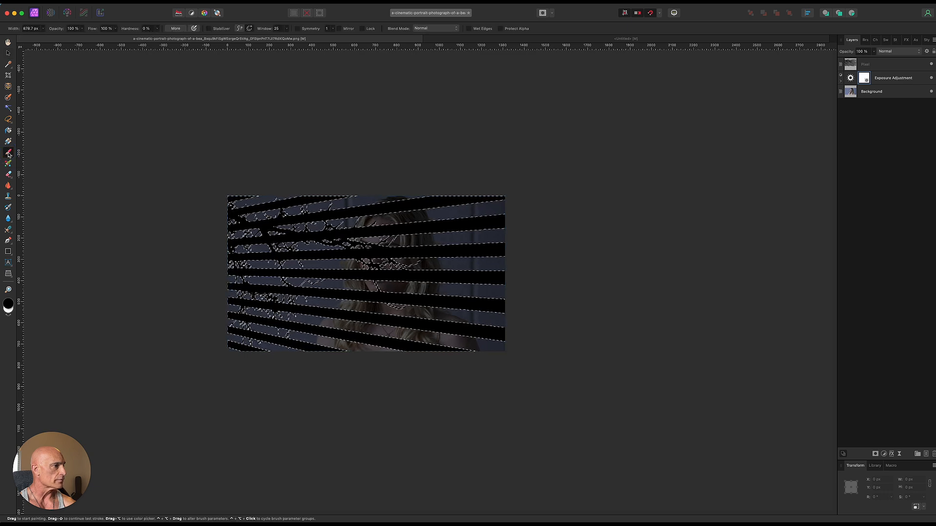
{"action": "mouse_move", "coordinate": [33, 304]}
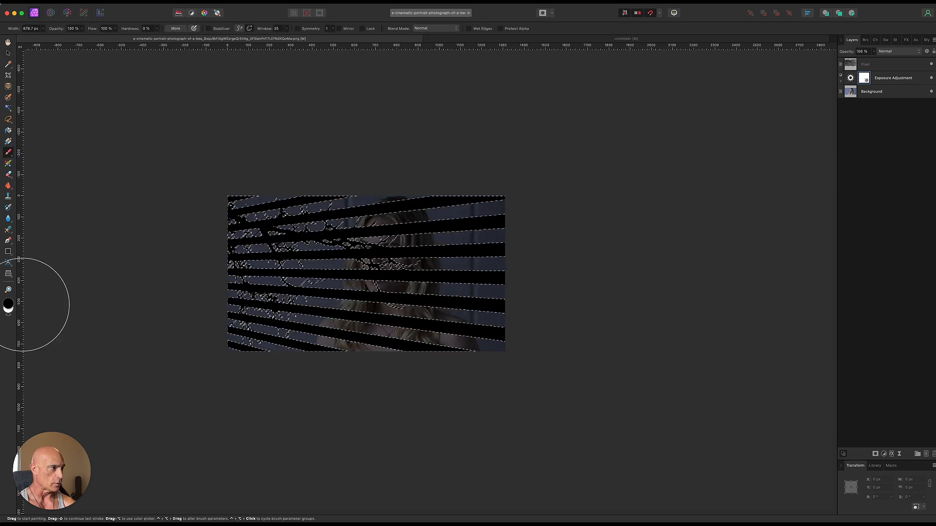
{"action": "mouse_move", "coordinate": [429, 269]}
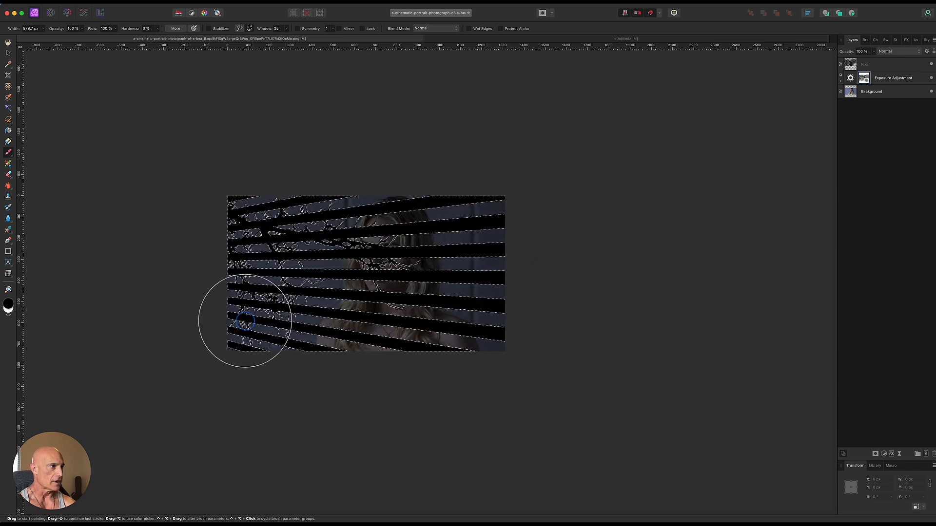
{"action": "mouse_move", "coordinate": [826, 110]}
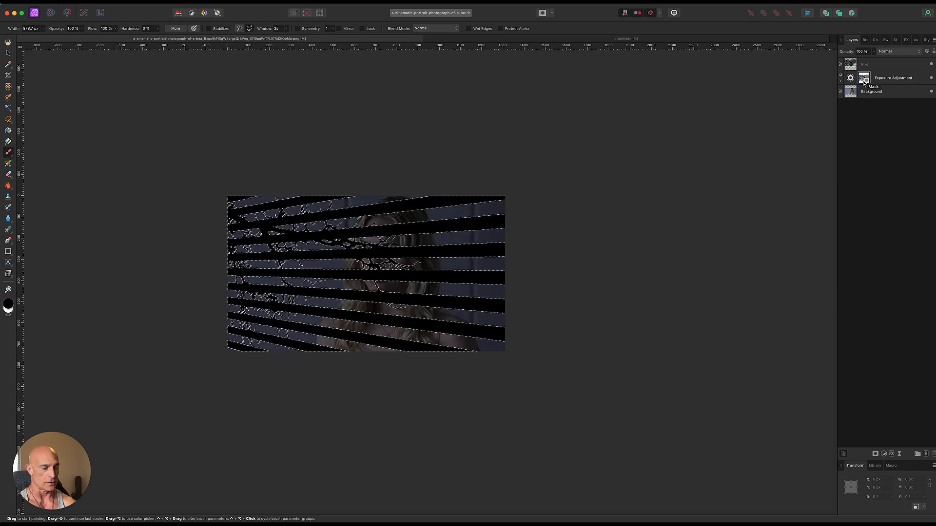
{"action": "key", "text": "cmd+d"}
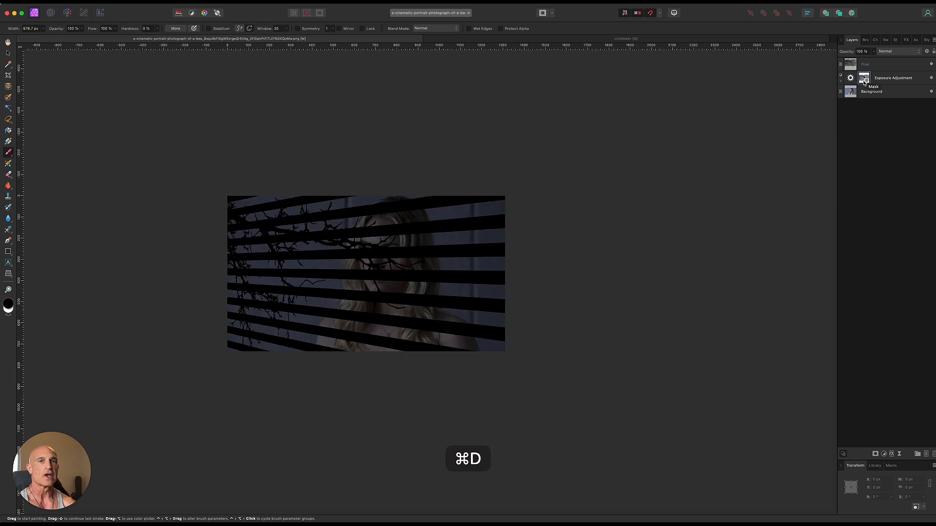
- Deselect and invert the Exposure mask so blinds and branches both cast dark shadows on the lit portrait
{"action": "key", "text": "cmd+d"}
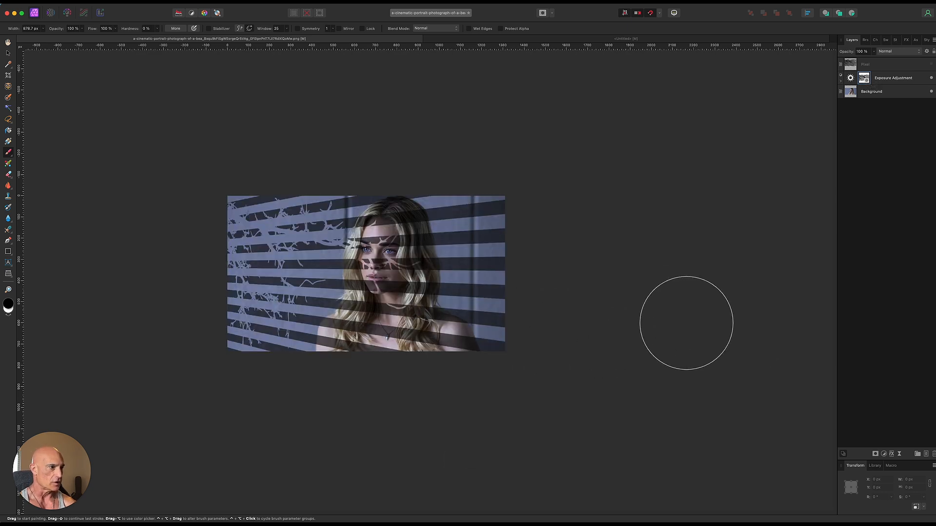
{"action": "mouse_move", "coordinate": [636, 339]}
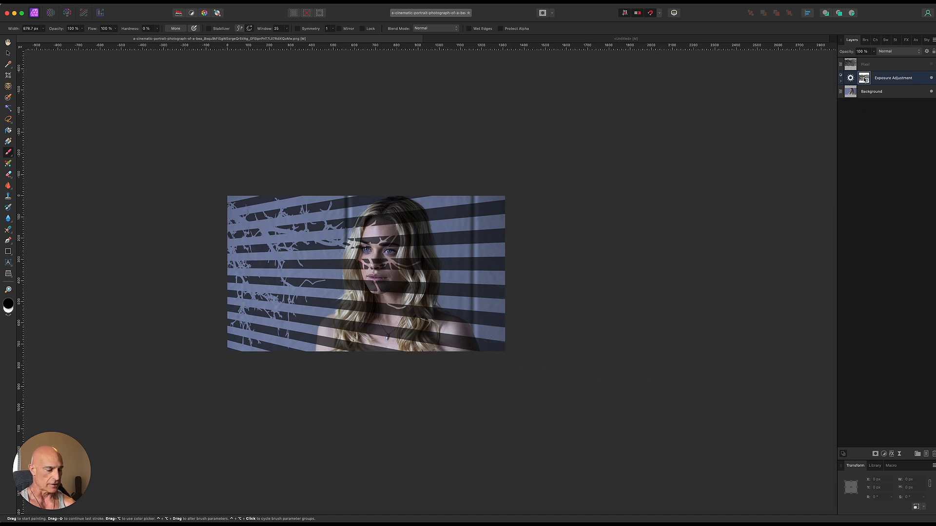
{"action": "key", "text": "cmd"}
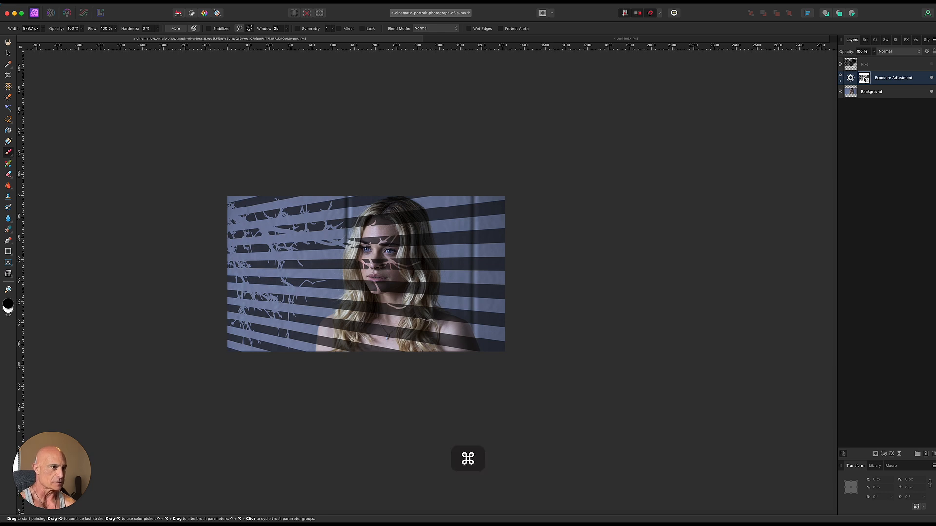
{"action": "key", "text": "cmd+i"}
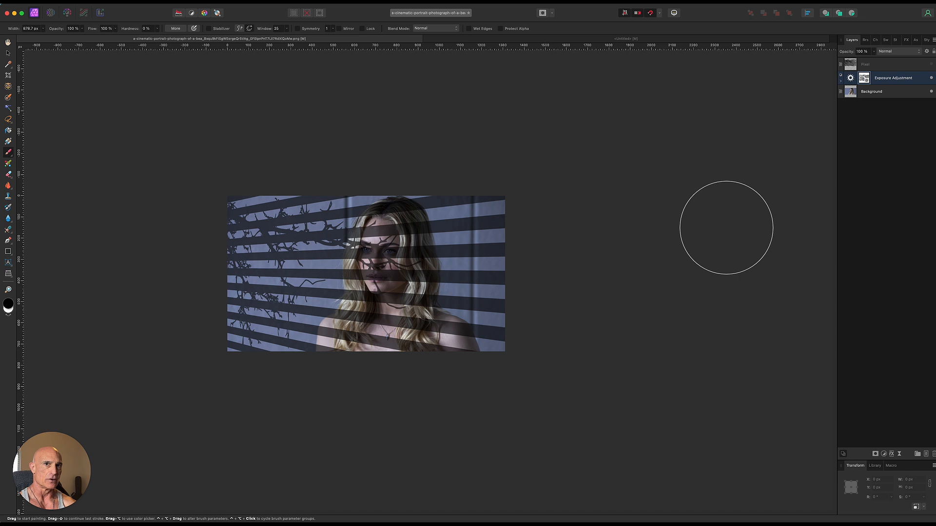
{"action": "mouse_move", "coordinate": [473, 286]}
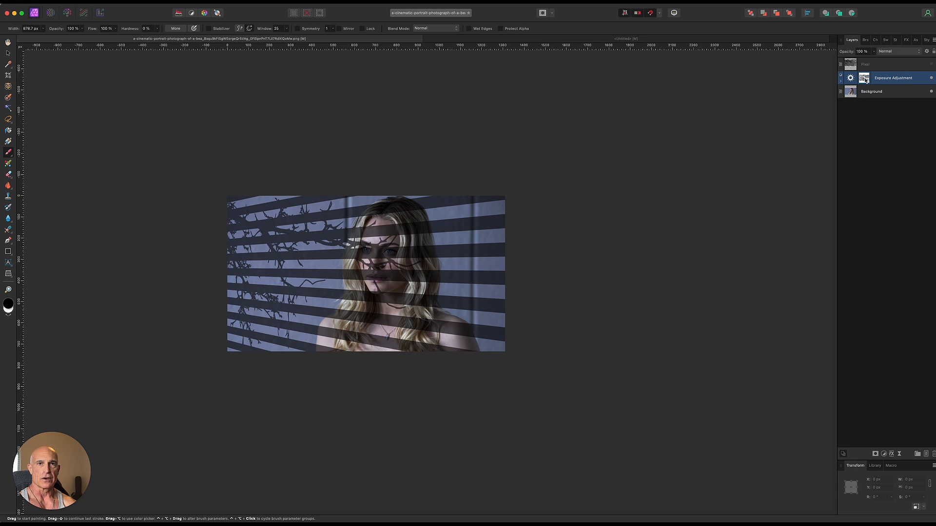
{"action": "mouse_move", "coordinate": [880, 401]}
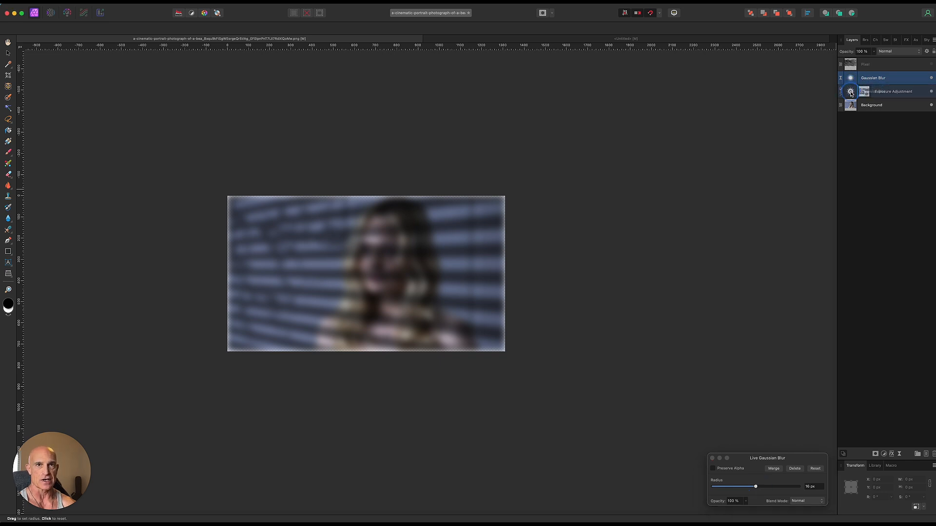
- Apply a live Gaussian blur of about 16 px to the Exposure mask for soft shadow edges
{"action": "left_click", "coordinate": [840, 78]}
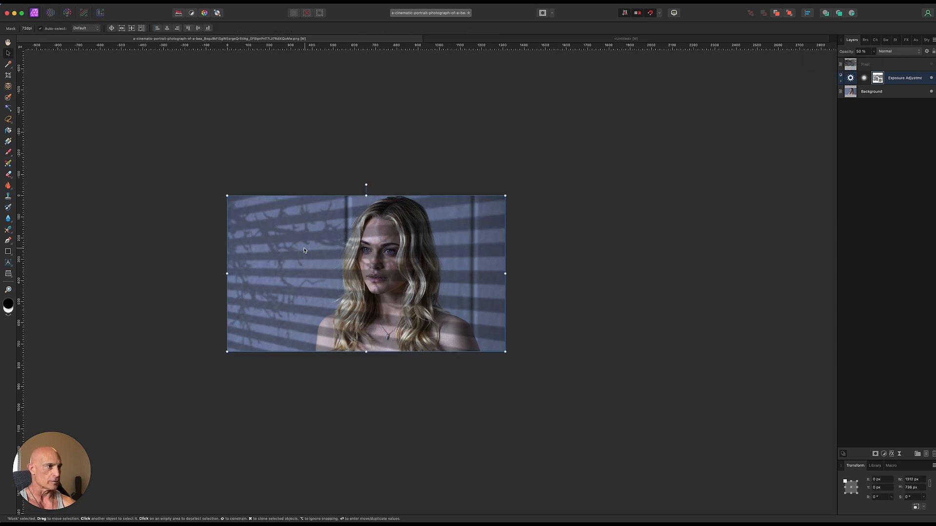
{"action": "mouse_move", "coordinate": [817, 136]}
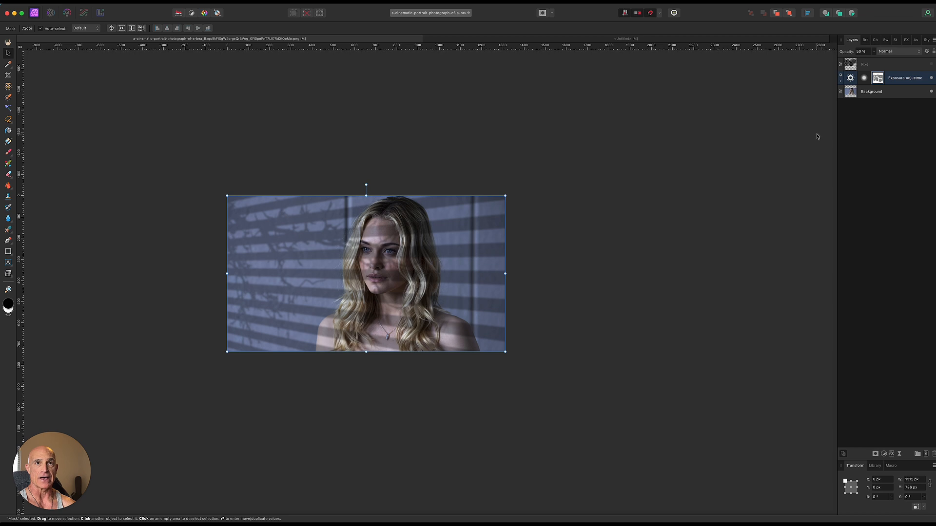